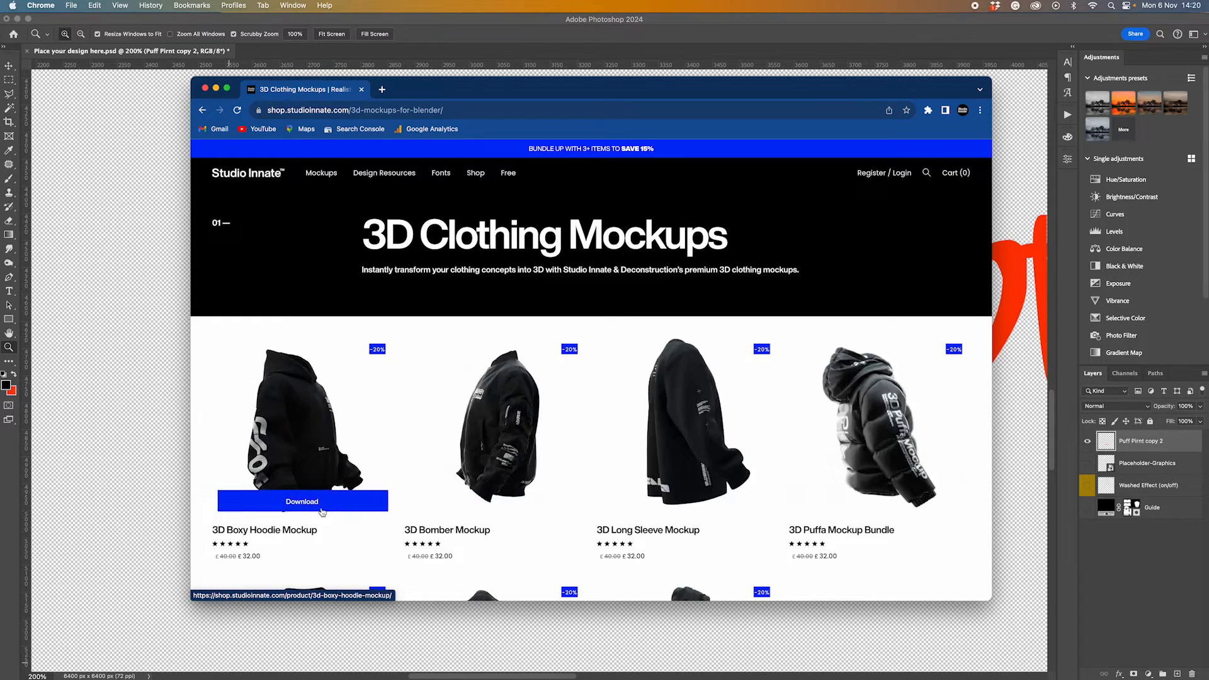
- Scroll down the Studio Innate 3D Clothing Mockups page to view the remaining products
scroll(down, 3)
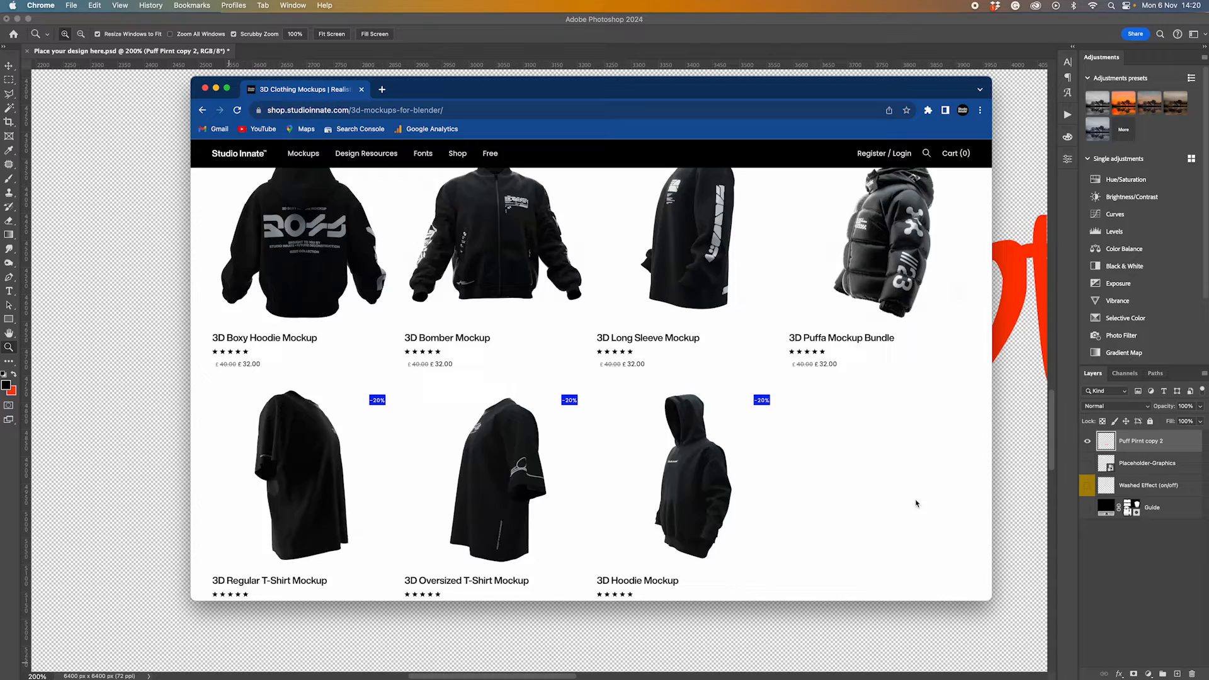
scroll(down, 3)
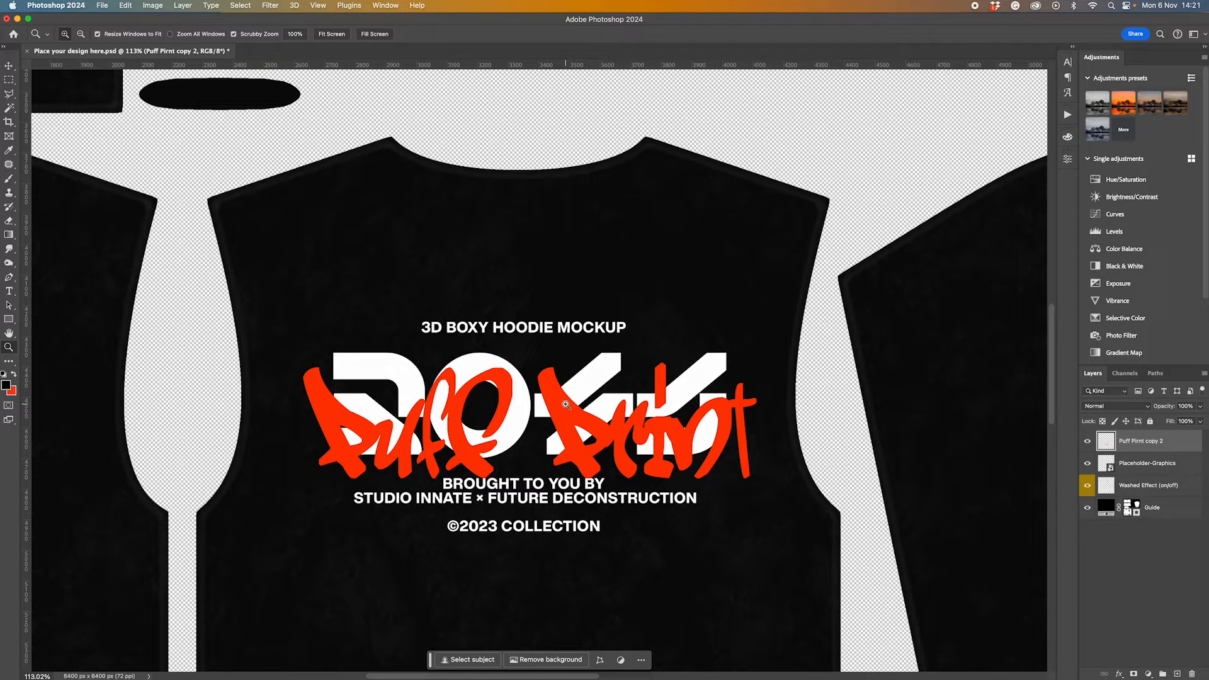
mouse_move(692, 510)
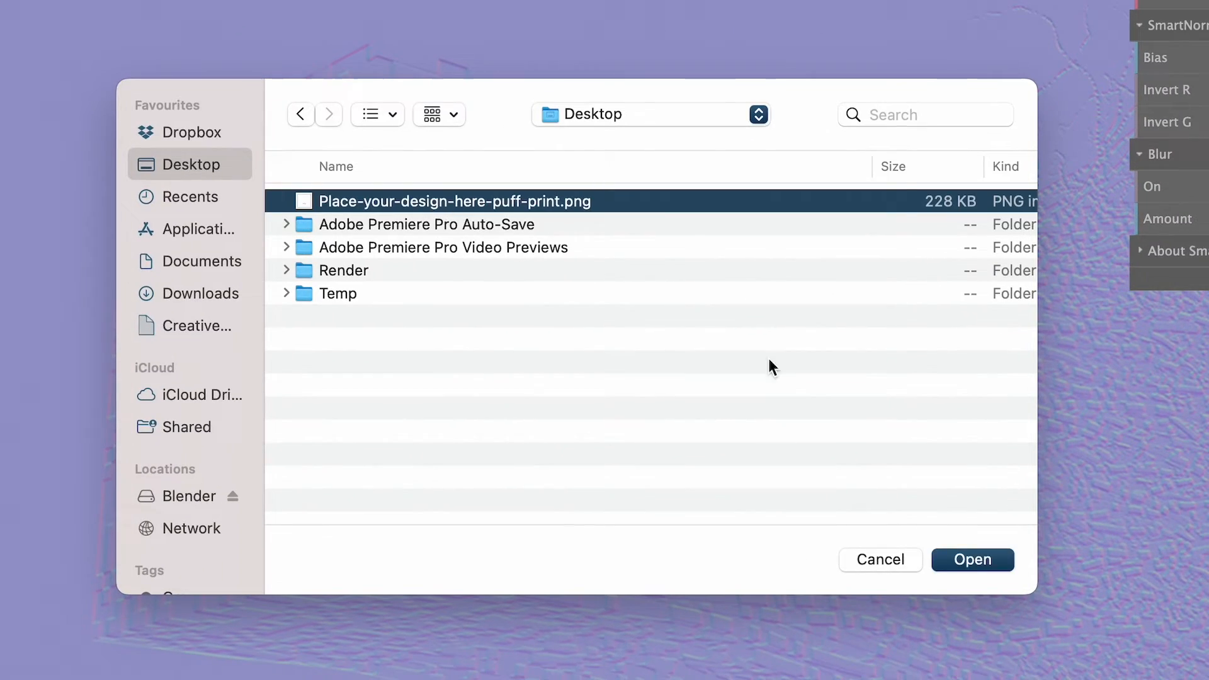
- Load Place-your-design-here-puff-print.png into SmartNormap and adjust the Bias slider
click(972, 559)
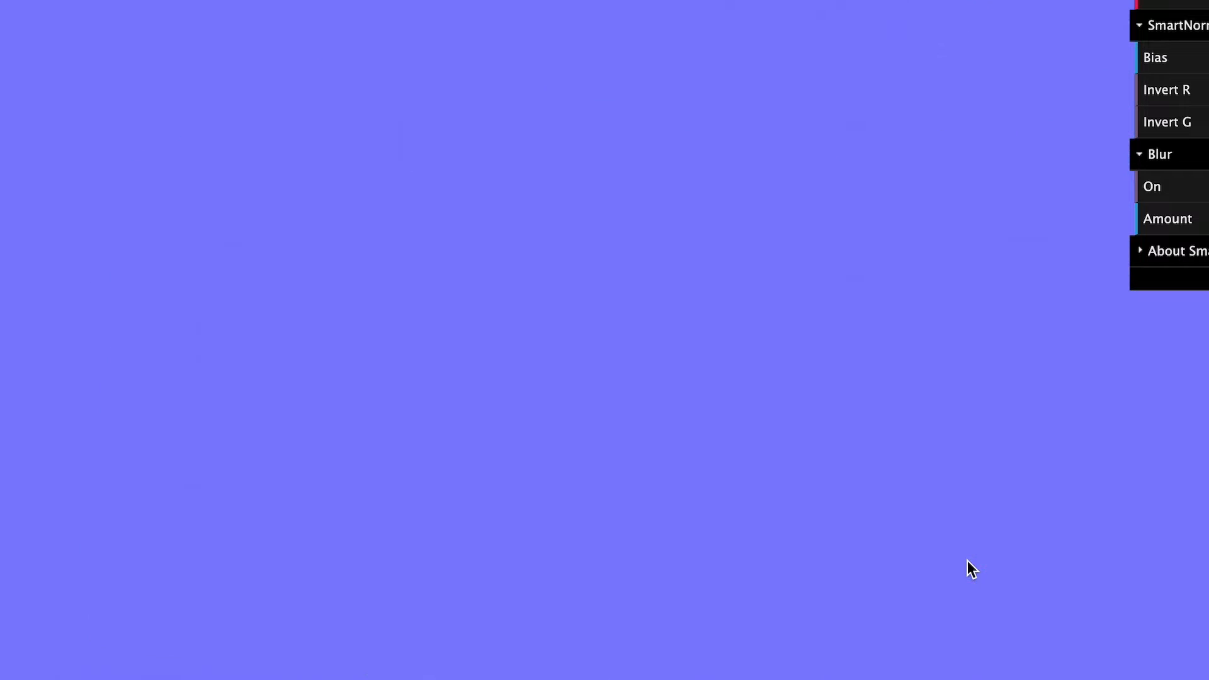
mouse_move(867, 532)
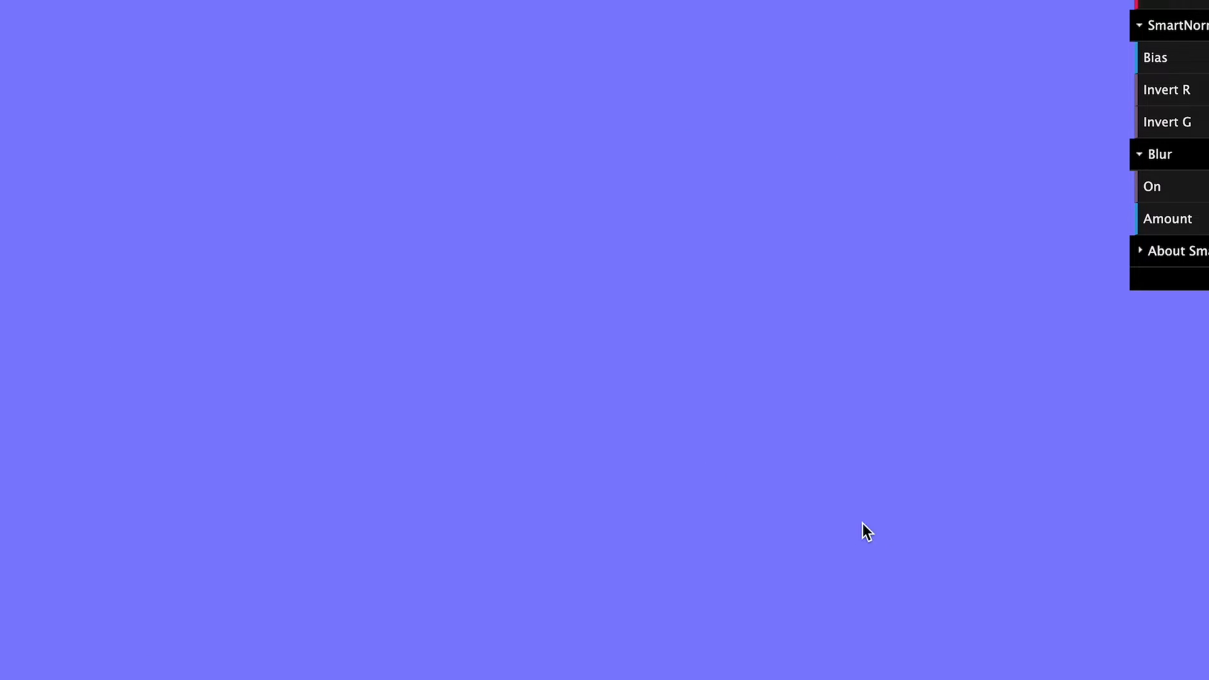
mouse_move(815, 526)
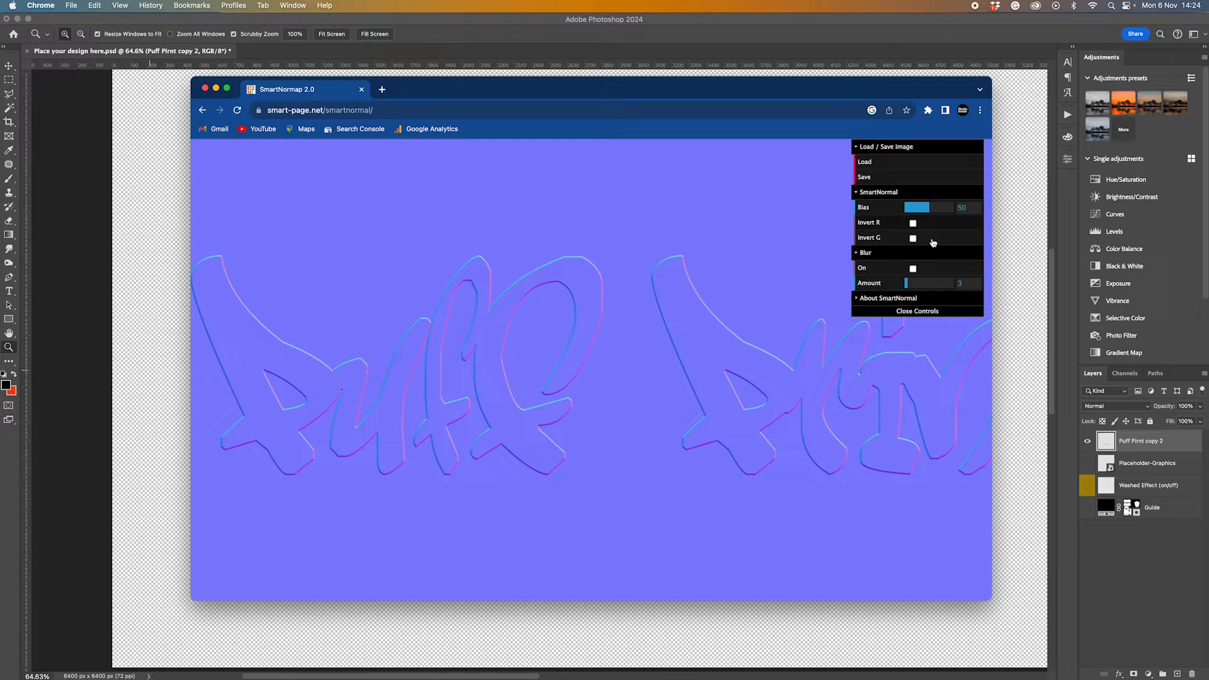
drag(906, 283, 921, 283)
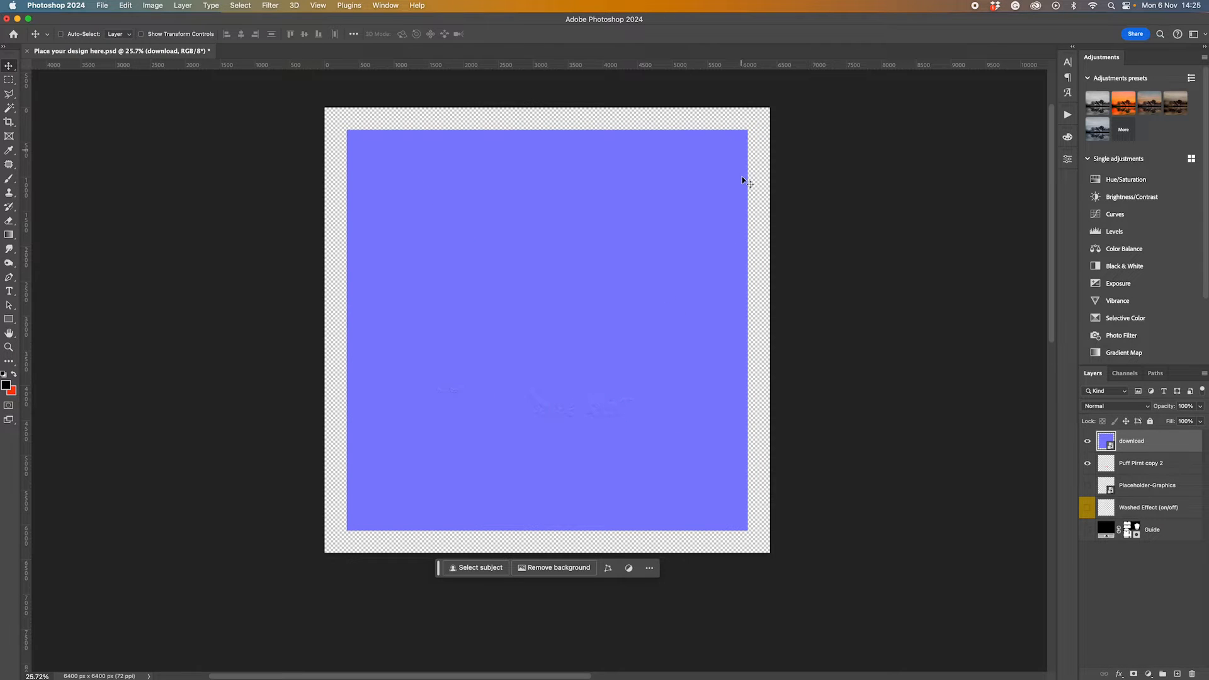
- Align the placed normal-map layer to the canvas using the Move tool's align options
click(353, 34)
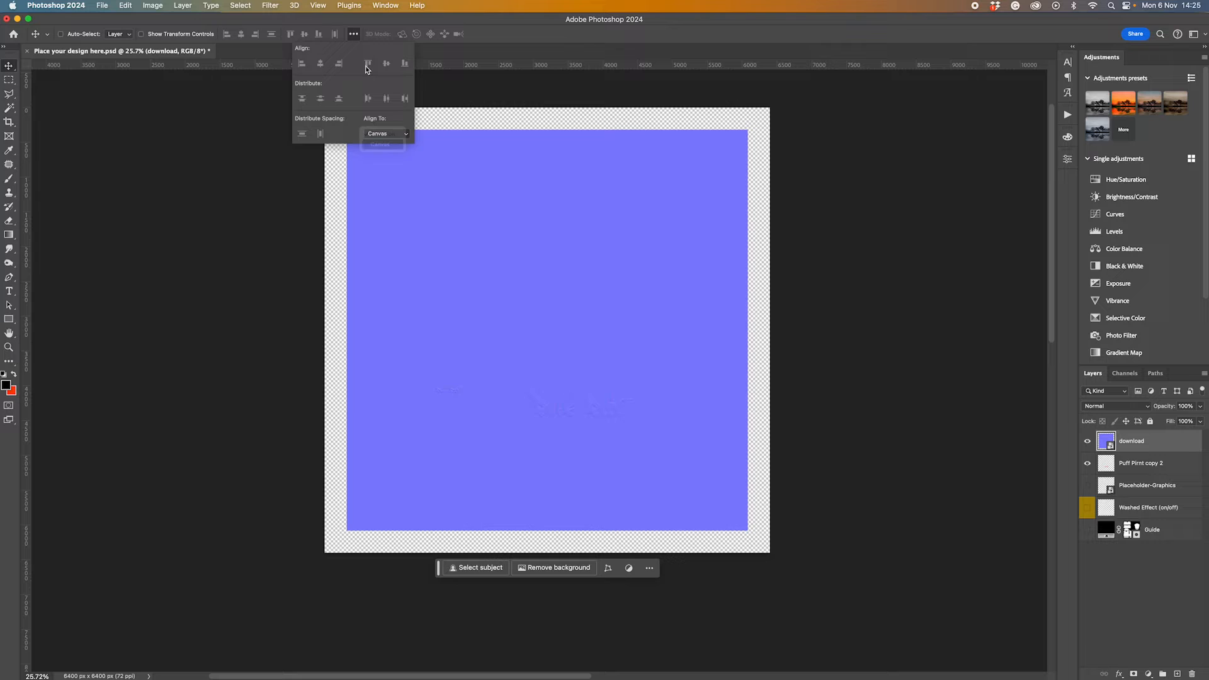
click(302, 63)
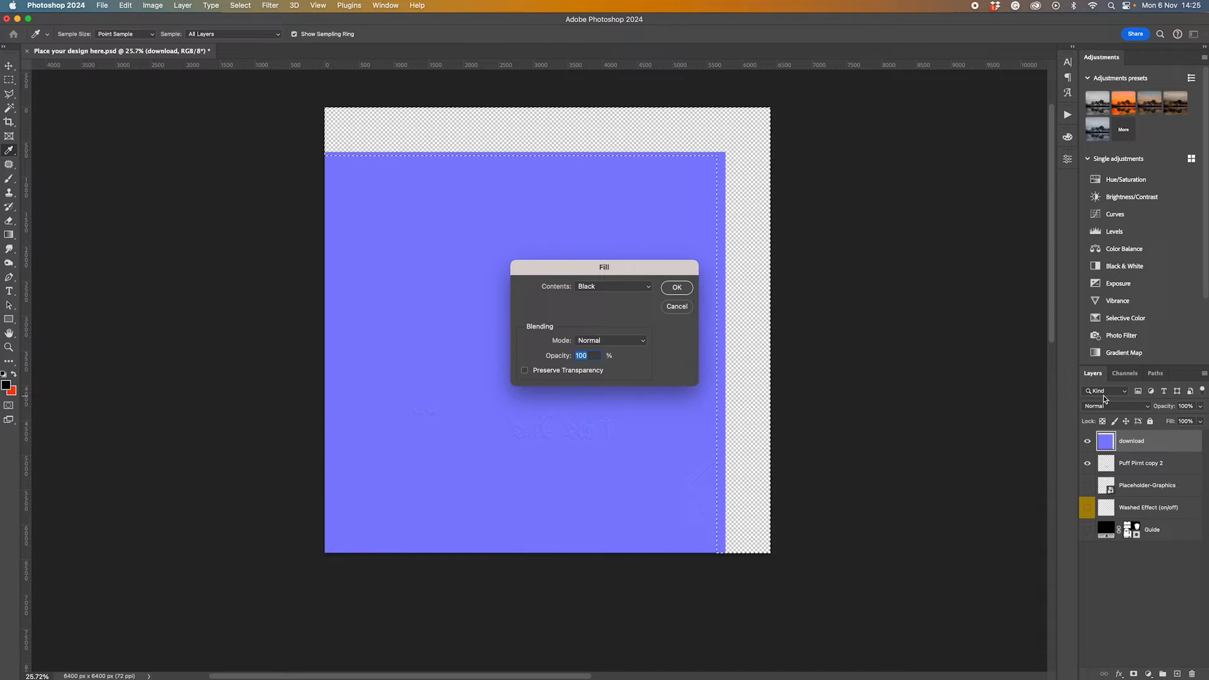
- Fill the empty strips with the normal-map blue and Quick Export a PNG to the Desktop
click(613, 286)
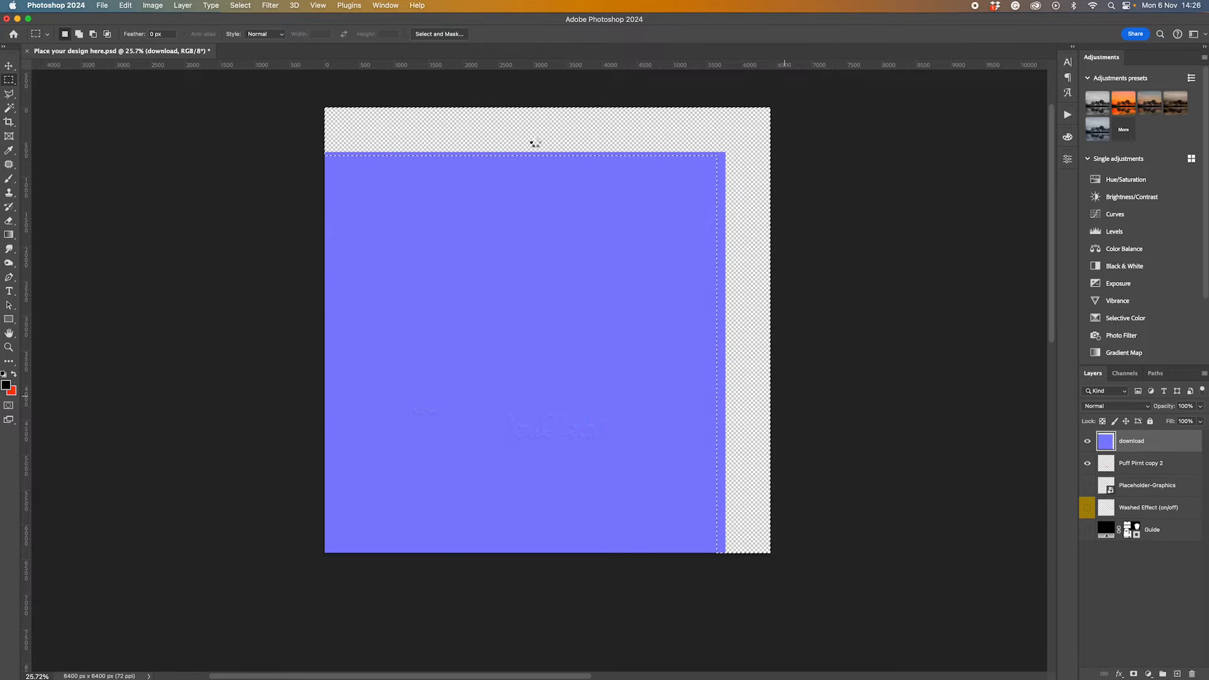
click(100, 6)
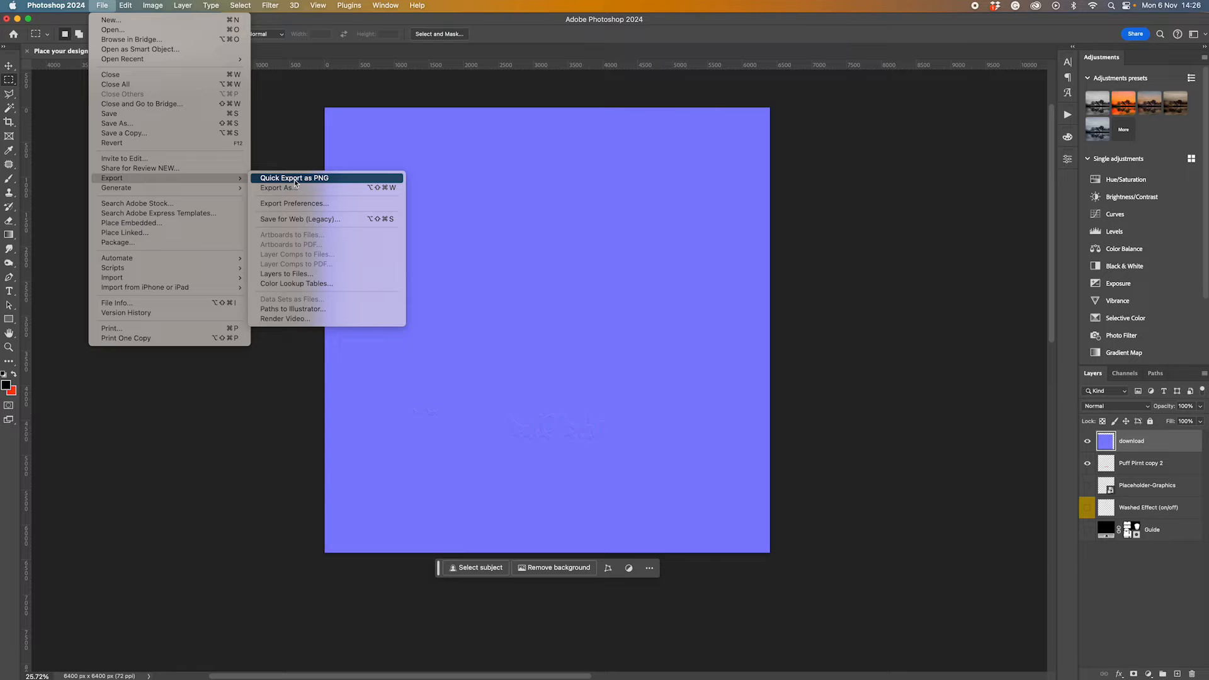
click(294, 178)
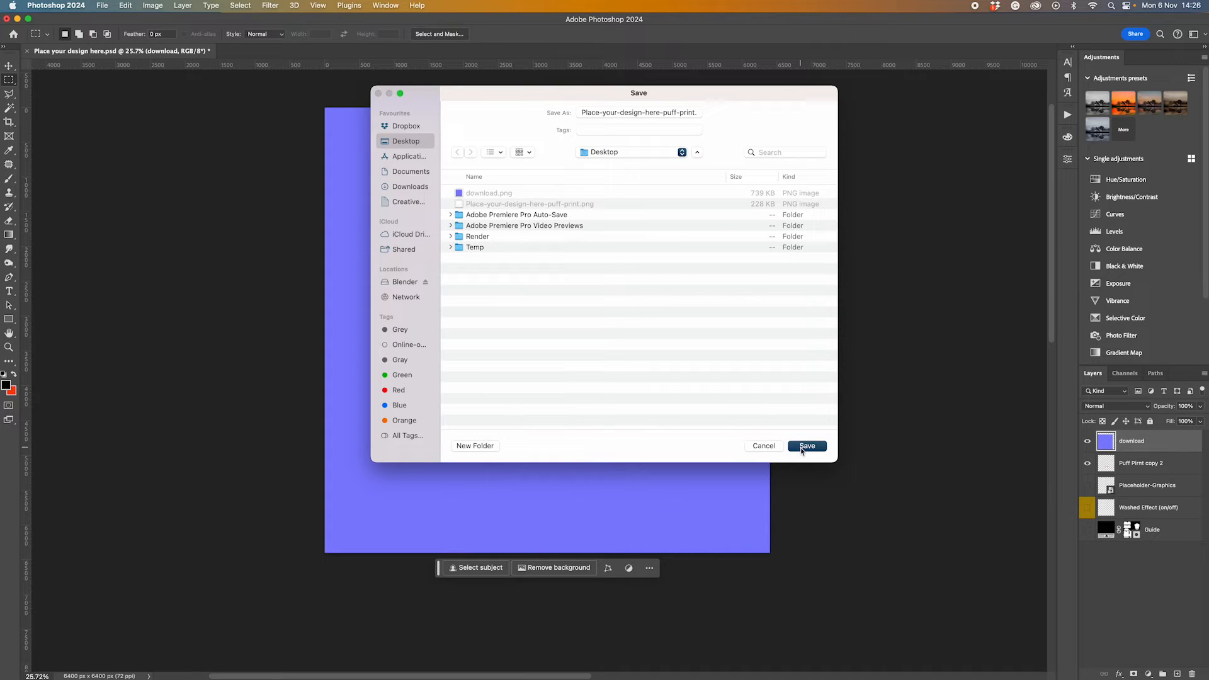
click(806, 446)
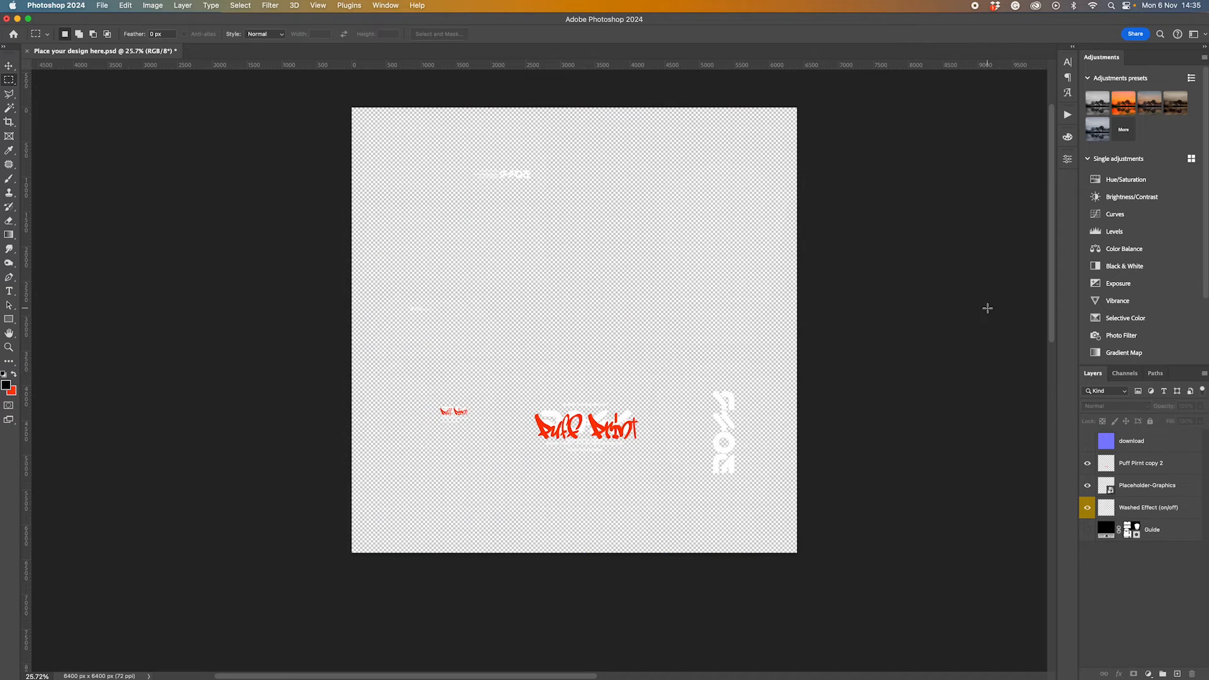
mouse_move(918, 311)
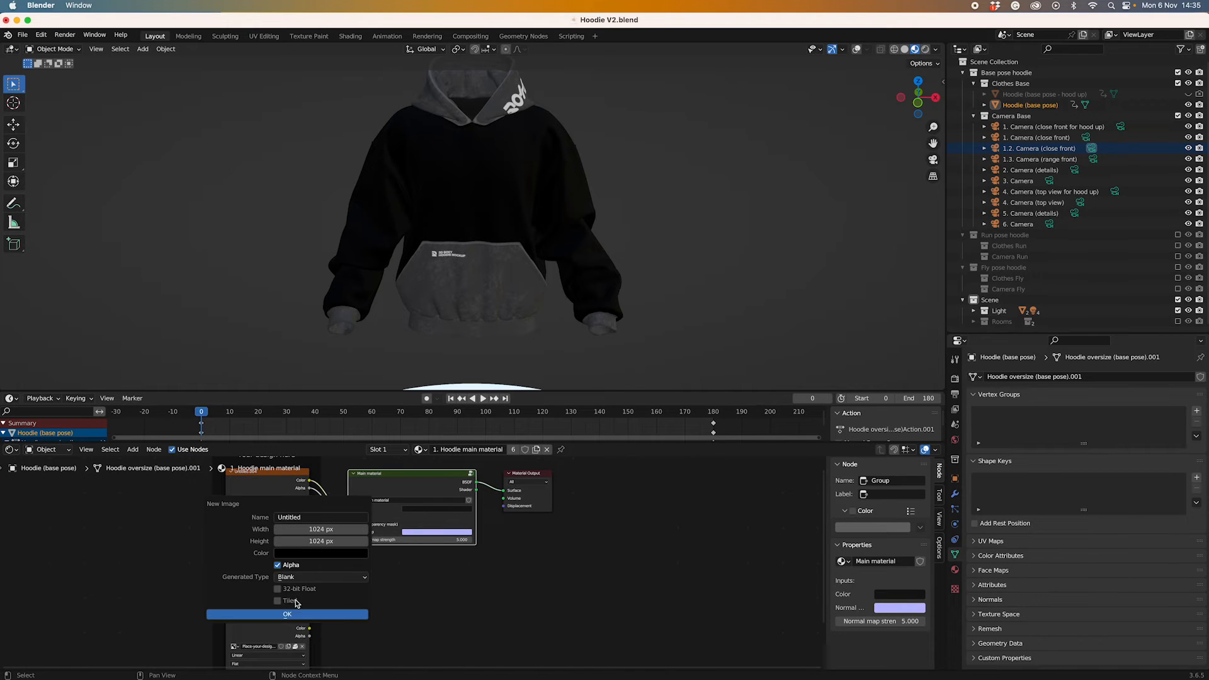
- Create a new image texture node and load Place your design here.psd into it
click(287, 614)
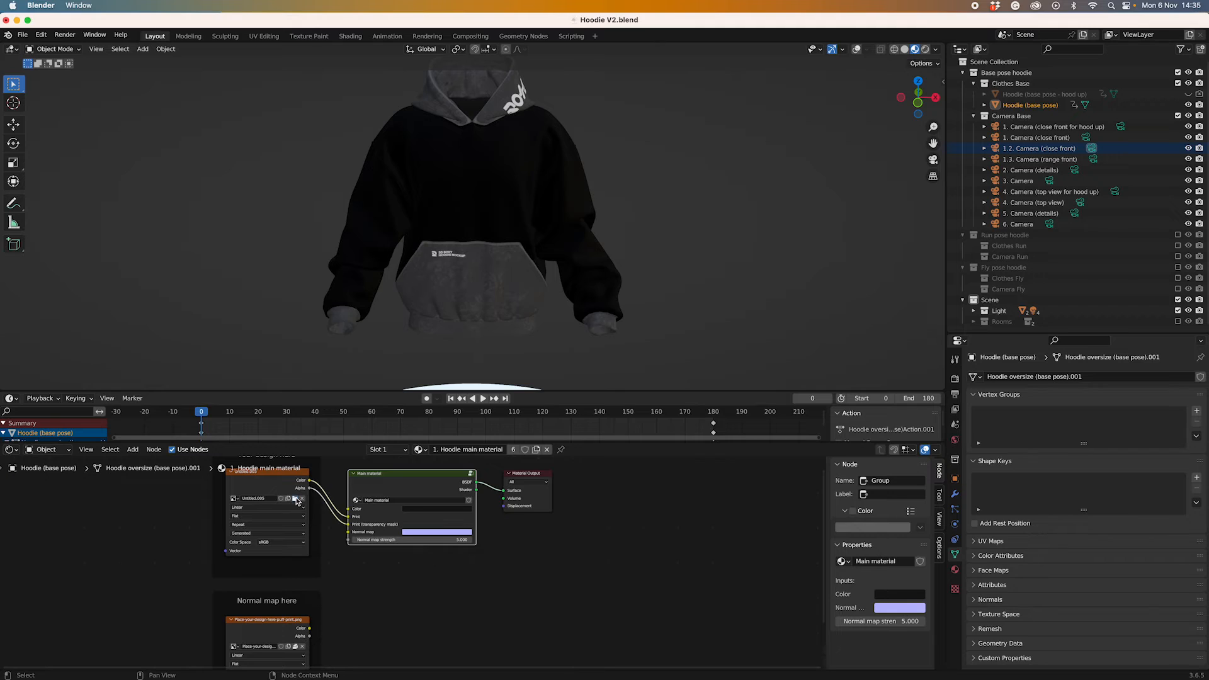
click(293, 499)
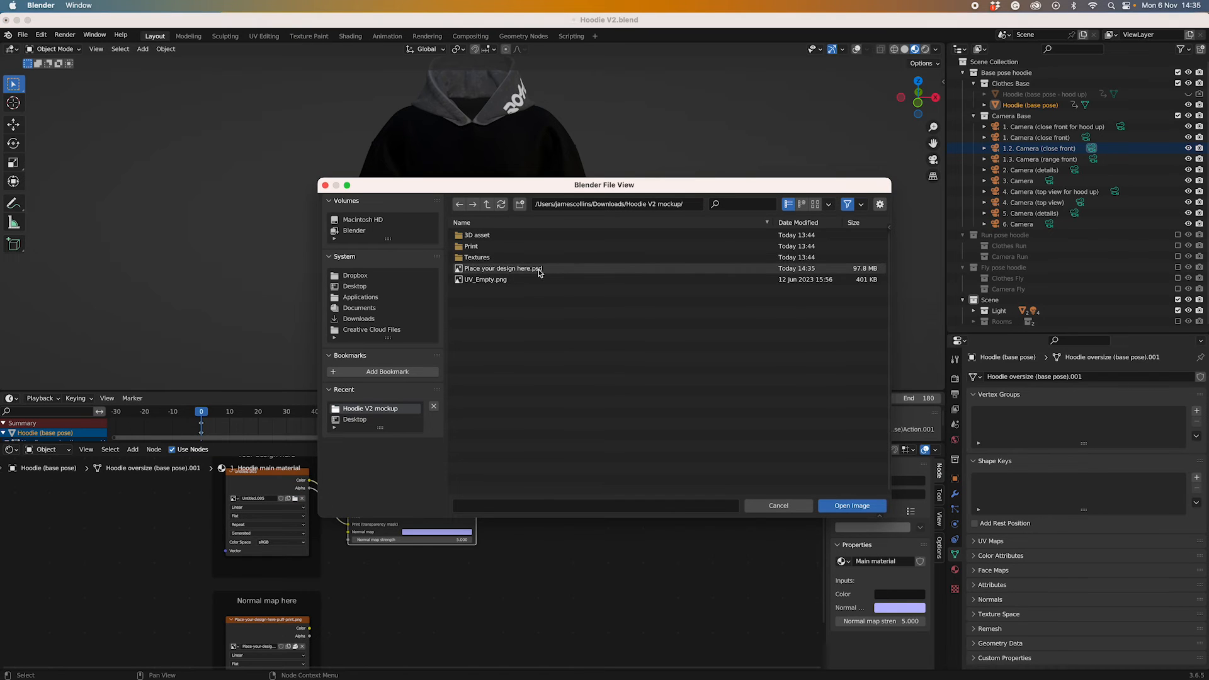
click(501, 268)
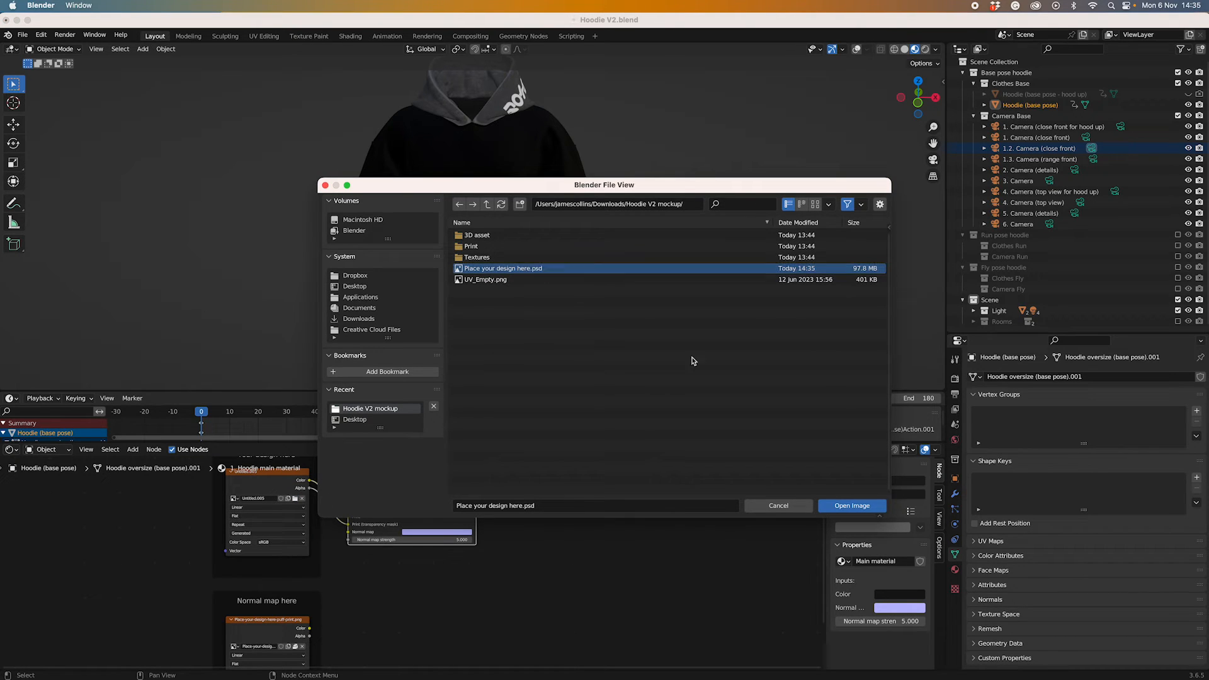
click(851, 505)
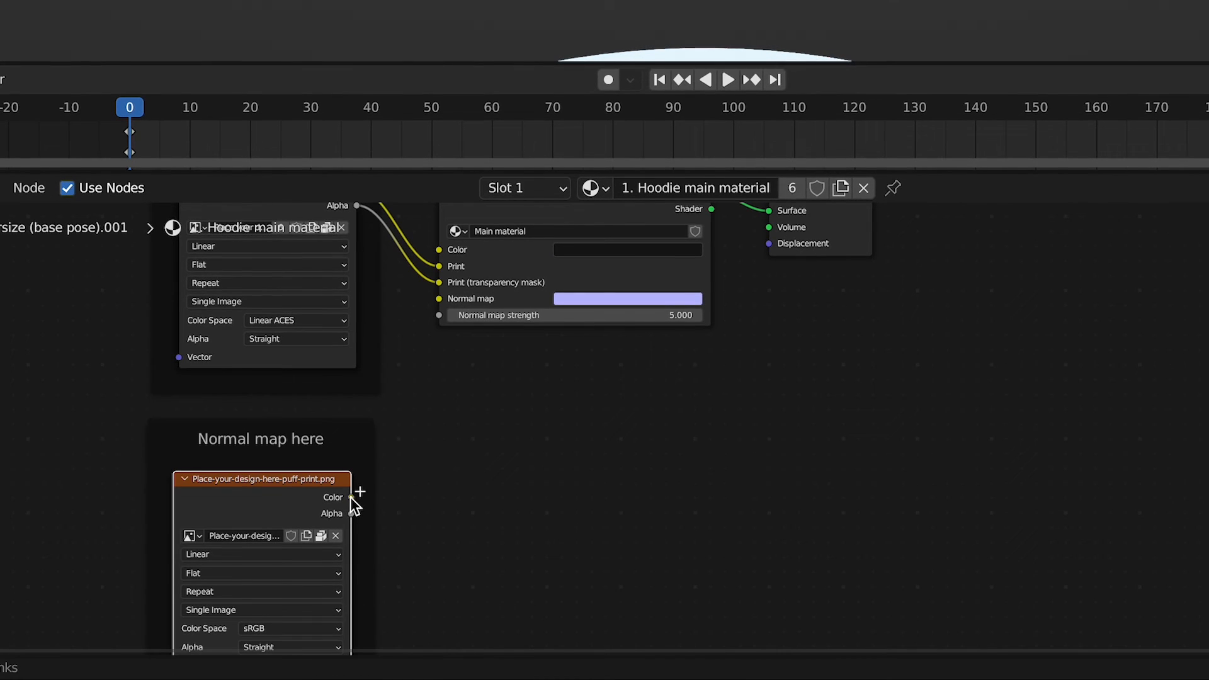
- Link the puff-print PNG node's Color to the Main material's Normal map socket
drag(351, 497, 439, 298)
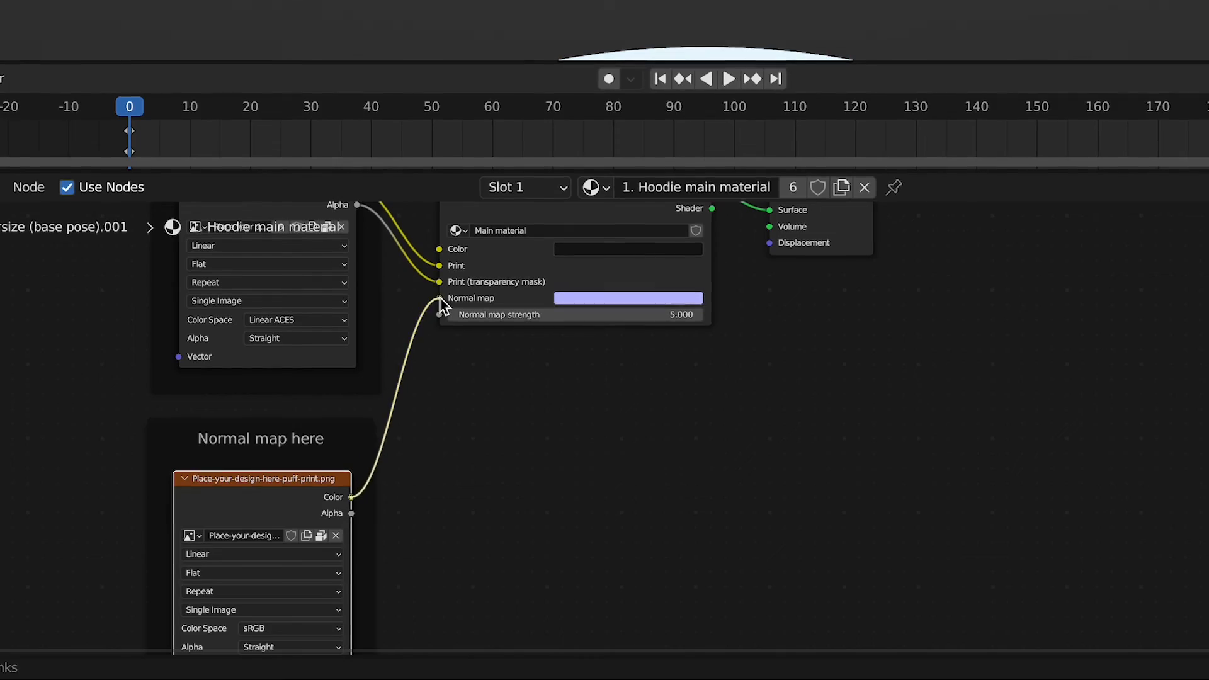